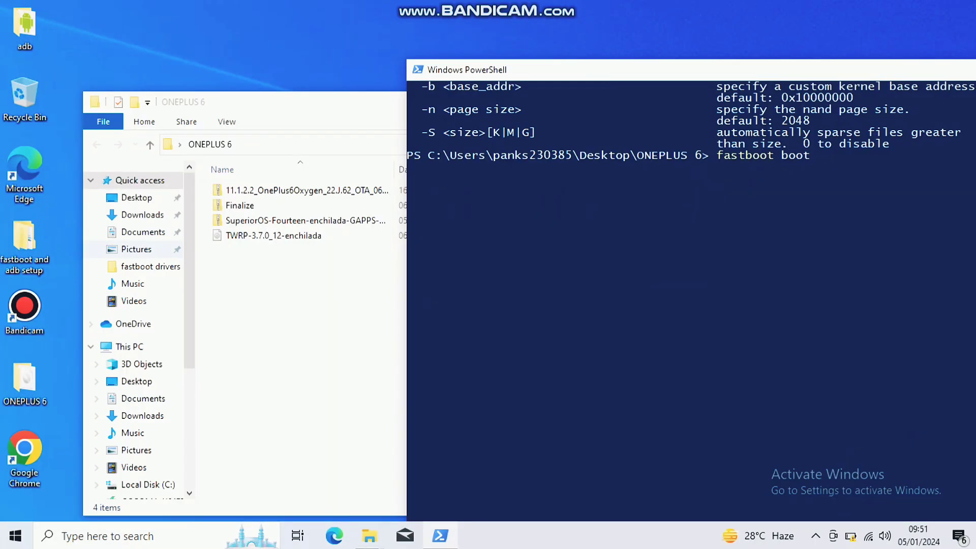
Complete 'fastboot boot' with the full path of the TWRP-3.7.0_12-enchilada image.
left_click(273, 236)
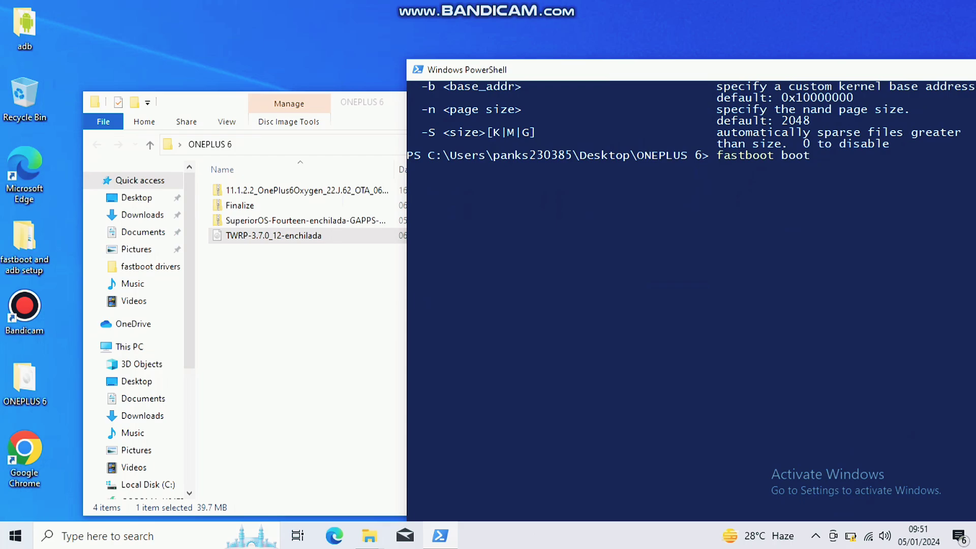
type("\"C:\\Users\\panks230385\\...img\"")
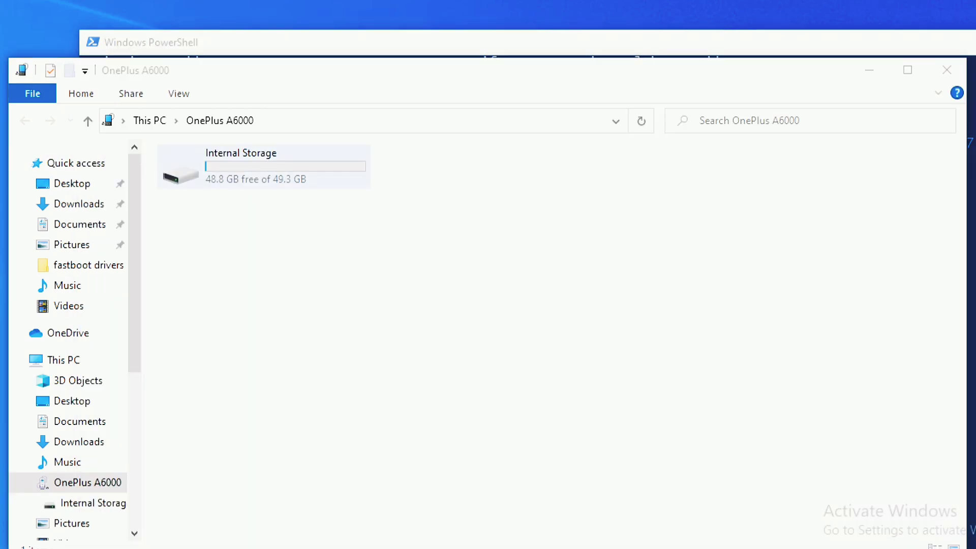
Enter the OnePlus A6000's Internal Storage, revealing its TWRP folder.
double_click(241, 165)
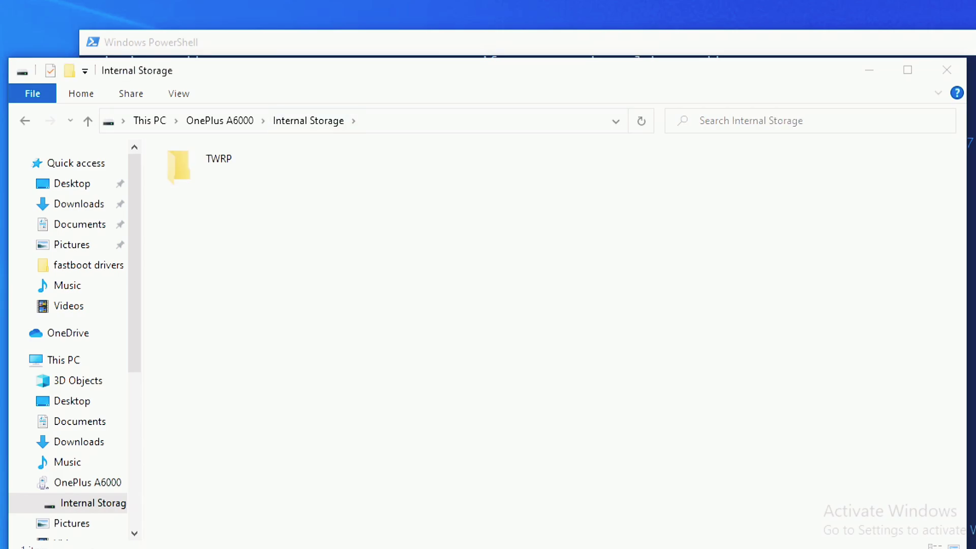